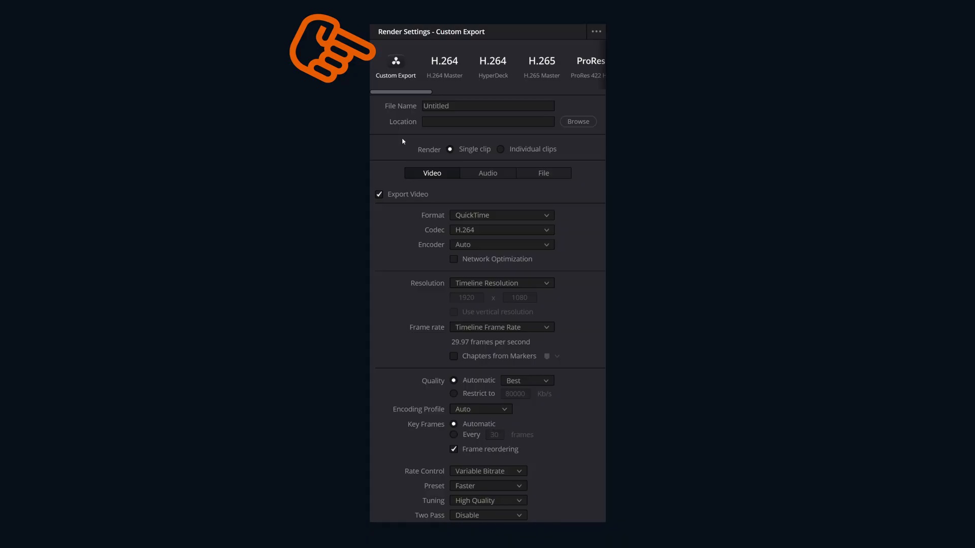
mouse_move(398, 79)
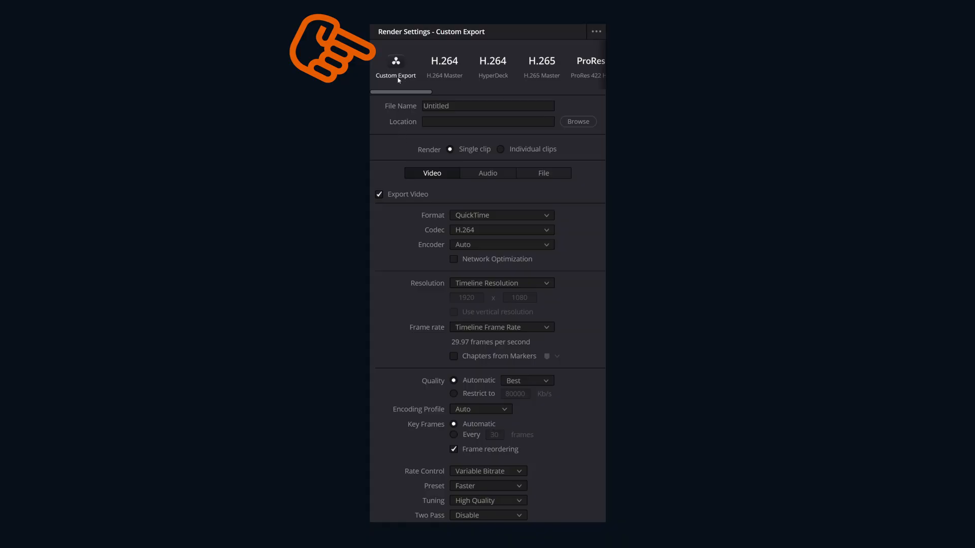
mouse_move(467, 188)
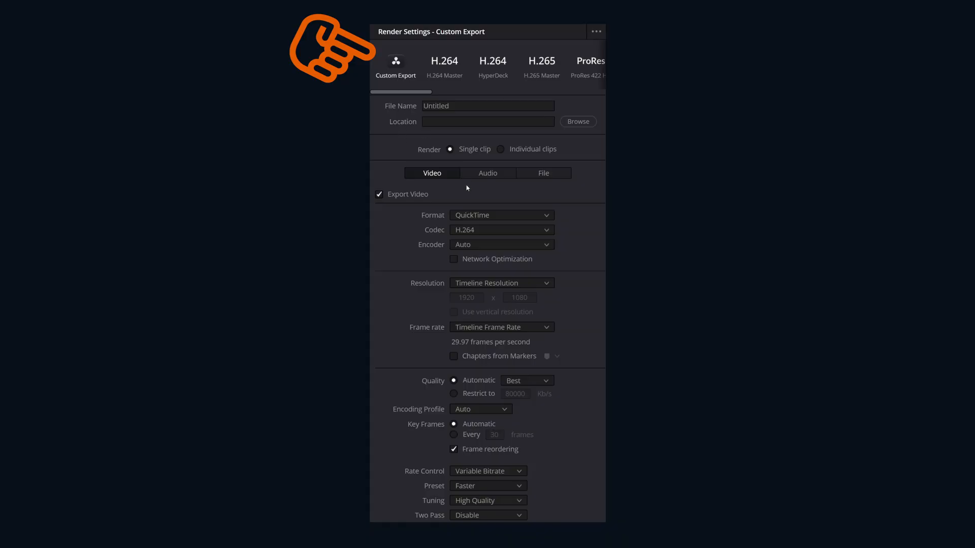
Choose Apple ProRes 4444 and keep exported subtitles burned into the video.
click(501, 230)
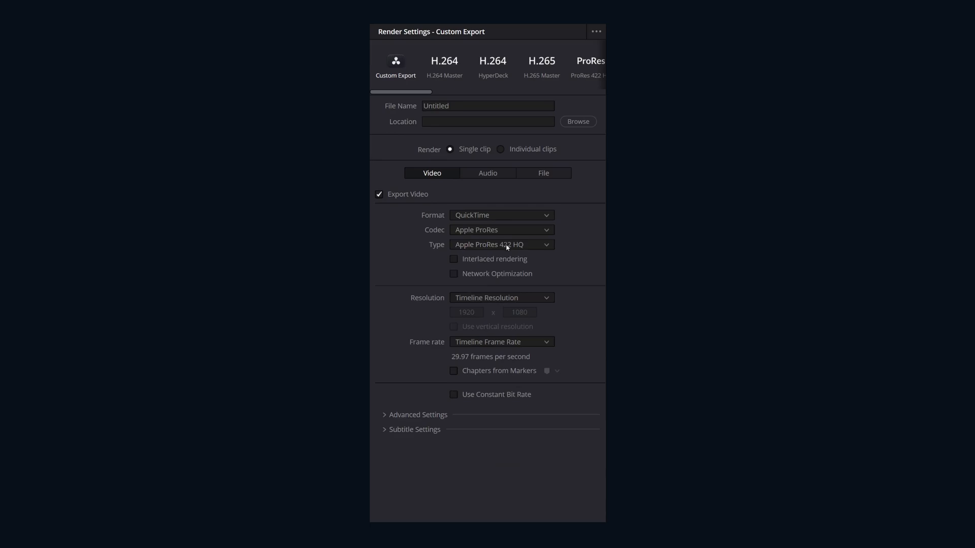
click(501, 244)
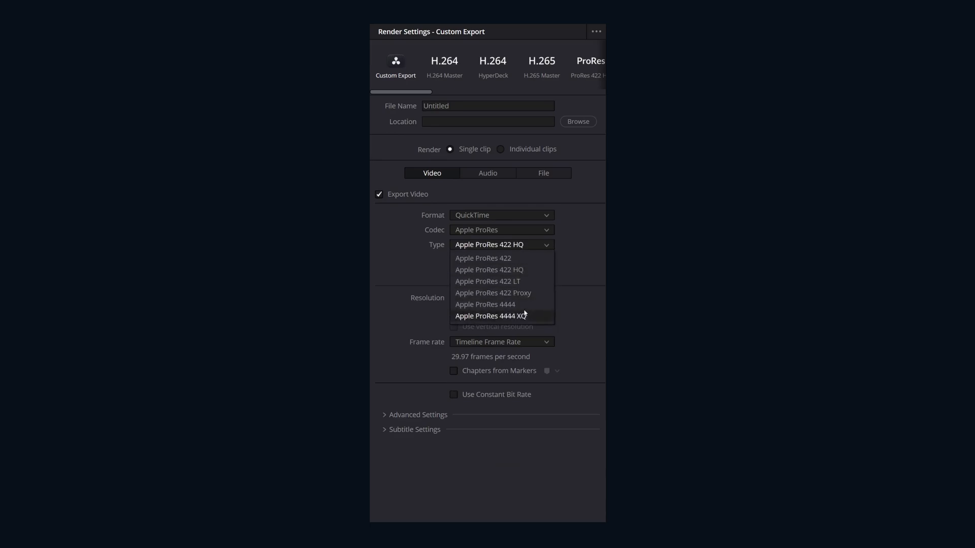
click(484, 303)
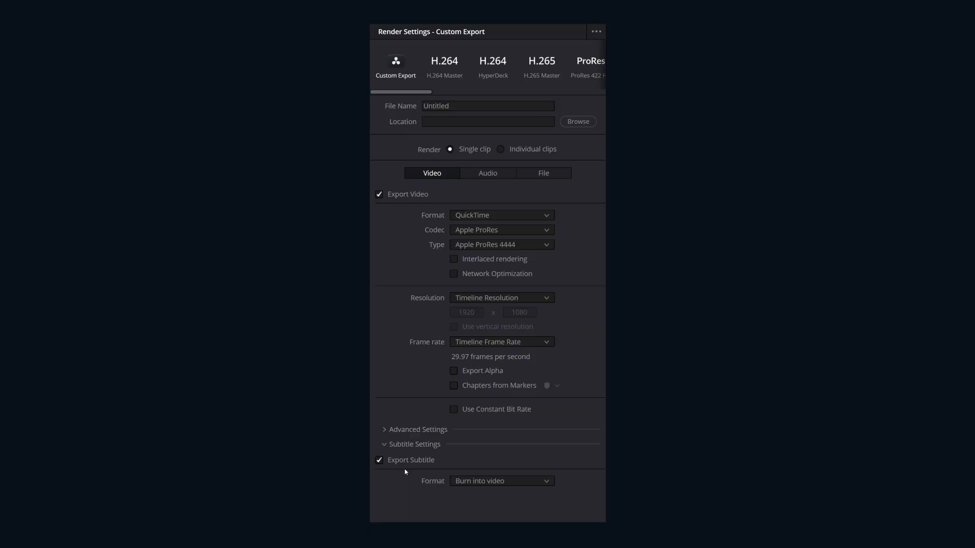
click(501, 480)
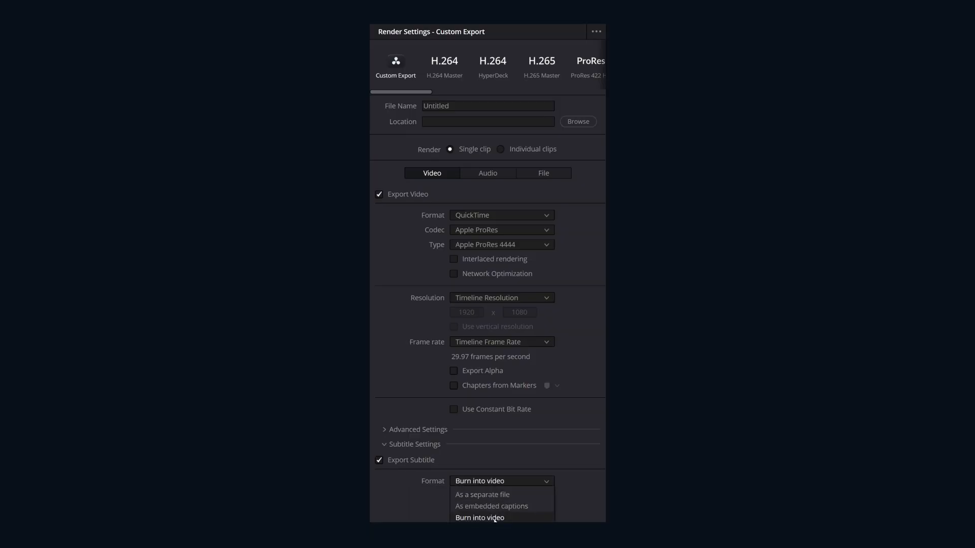
click(479, 517)
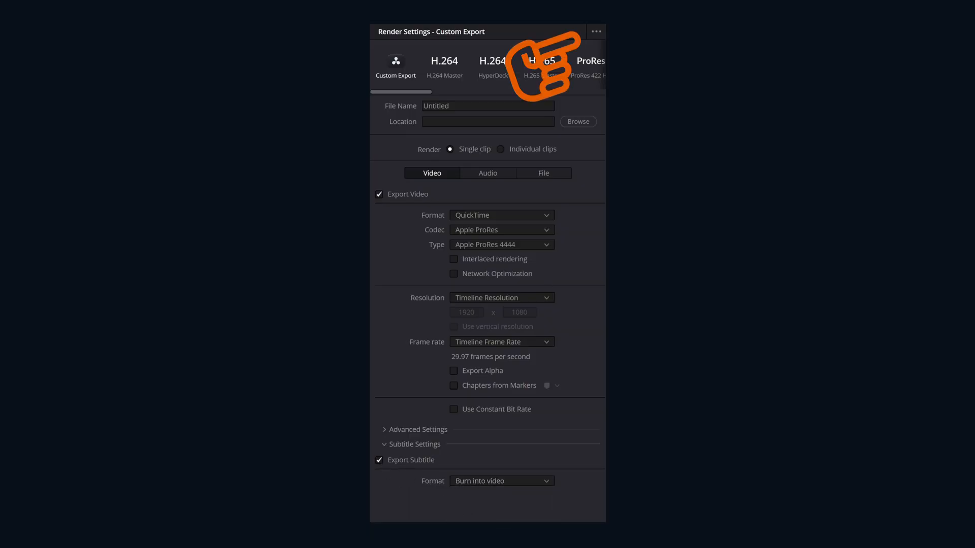
Start saving the settings as a new preset named 'JayAreTV'.
click(595, 31)
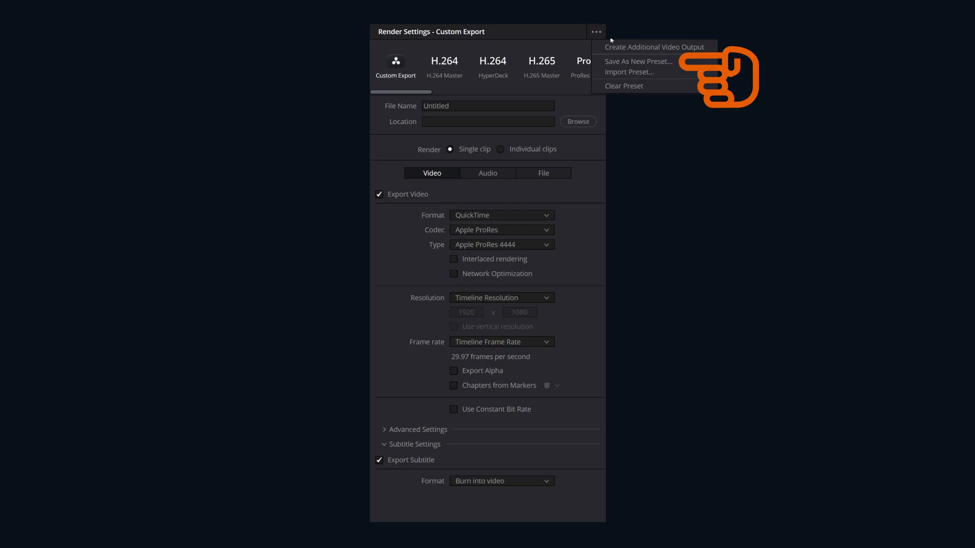
click(638, 61)
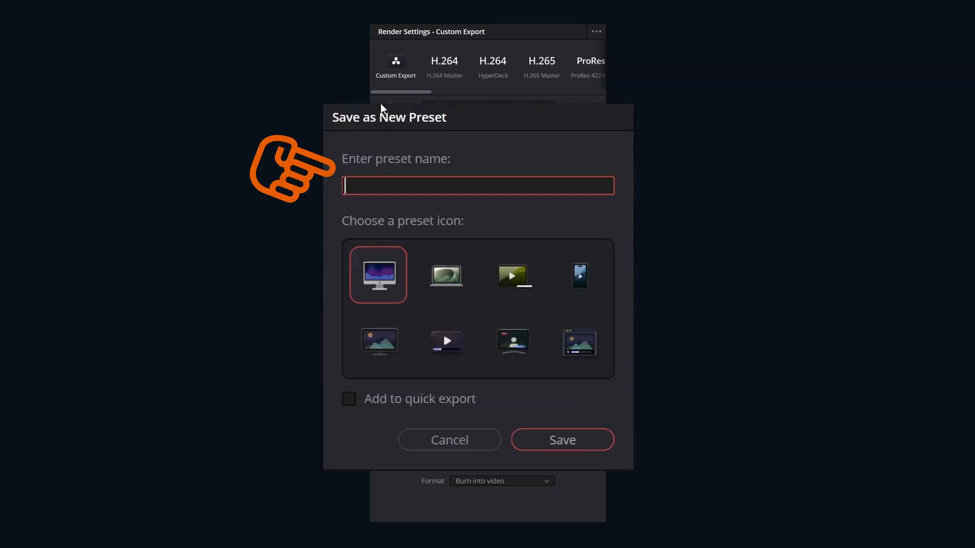
text(JayA)
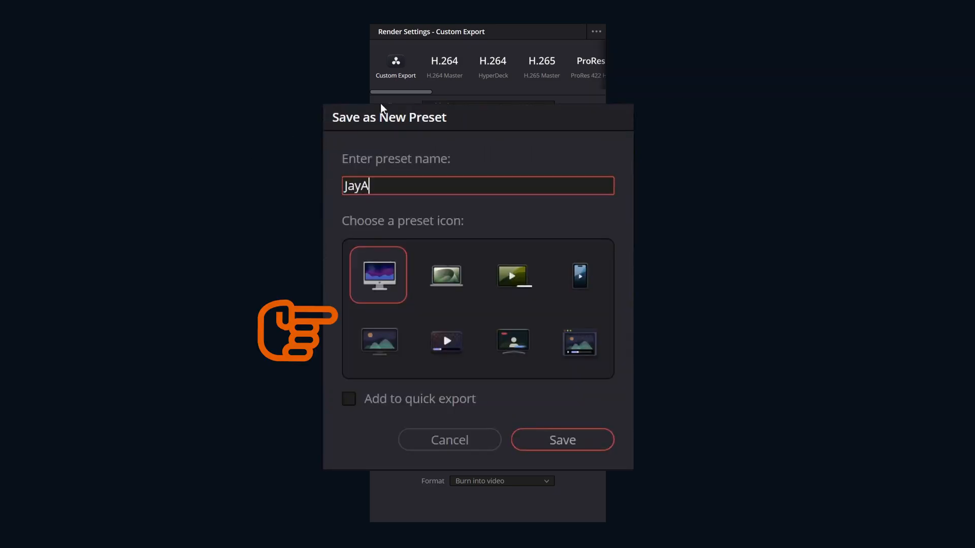
text(reTV)
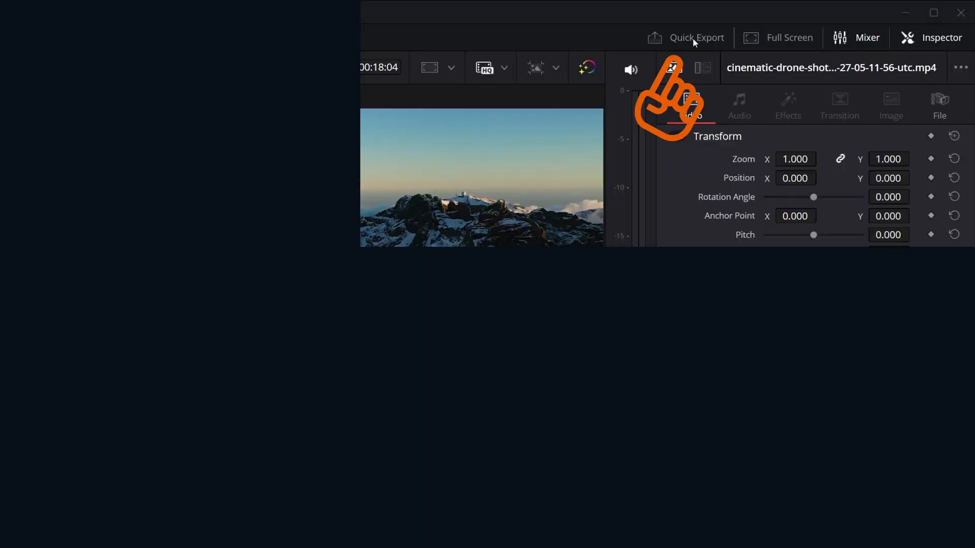
Pick the screen-with-play-button icon for the JayAreTV preset.
click(696, 38)
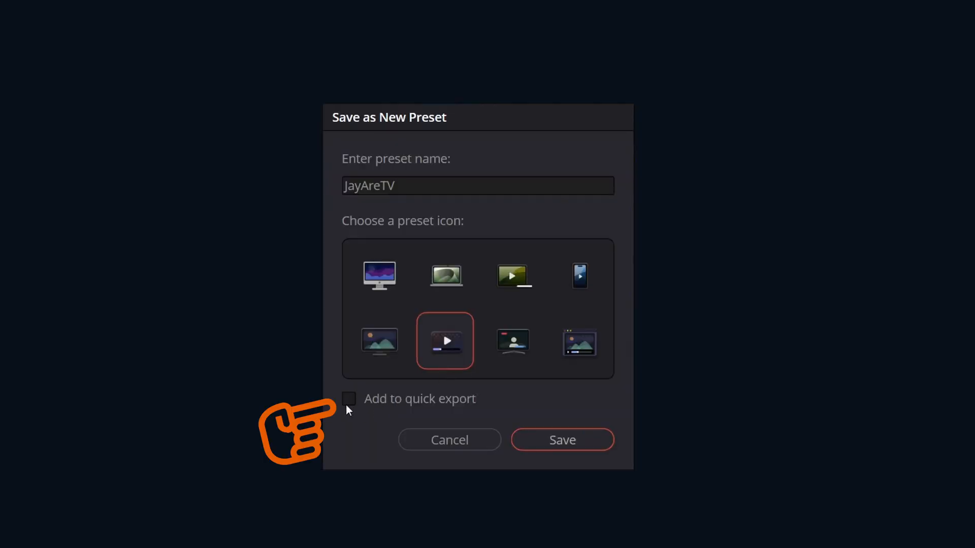
Mark the JayAreTV preset for Quick Export and save it.
click(349, 398)
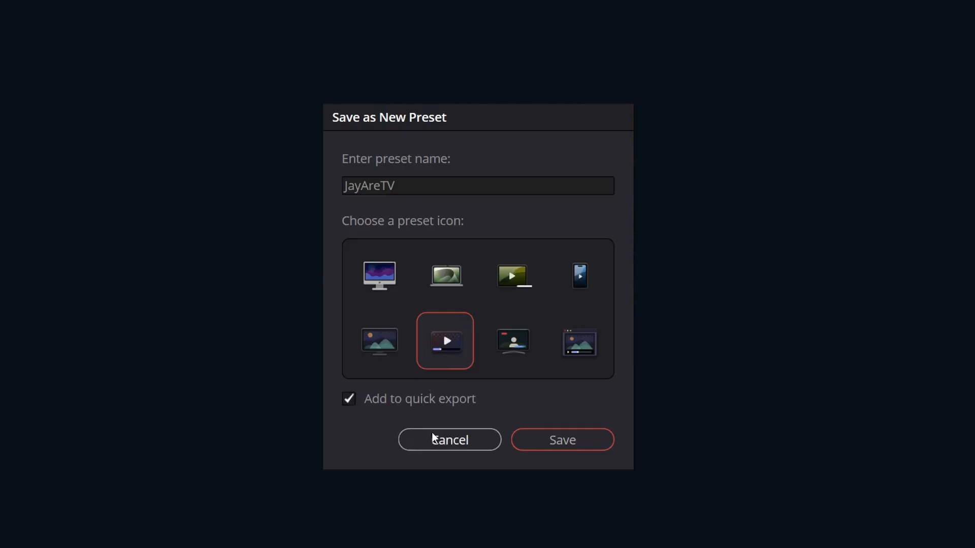
click(561, 439)
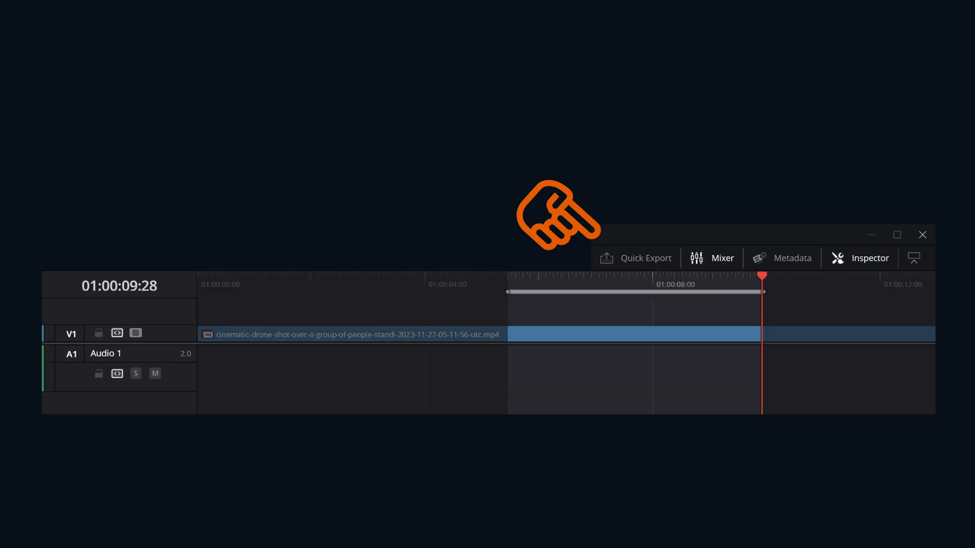
Bring up Quick Export from the timeline to list the render presets.
click(646, 258)
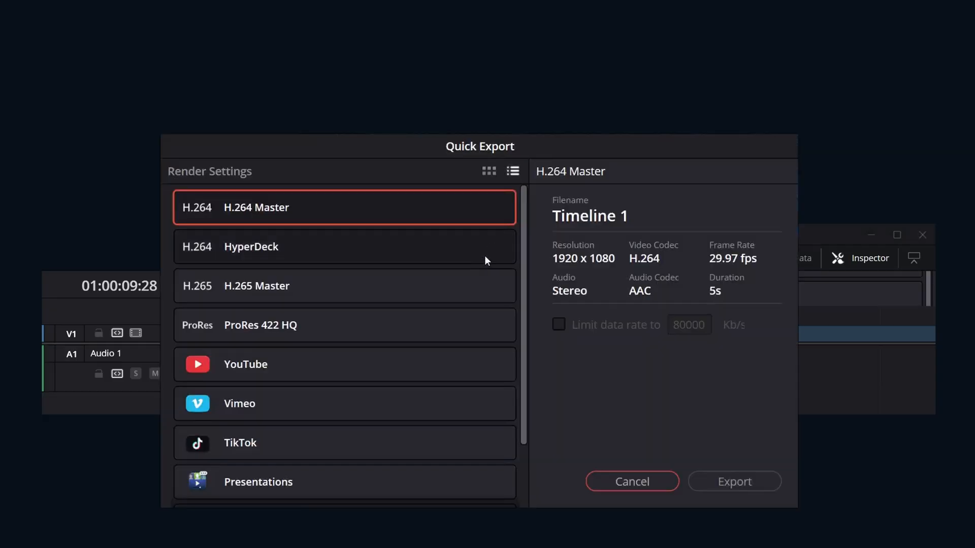